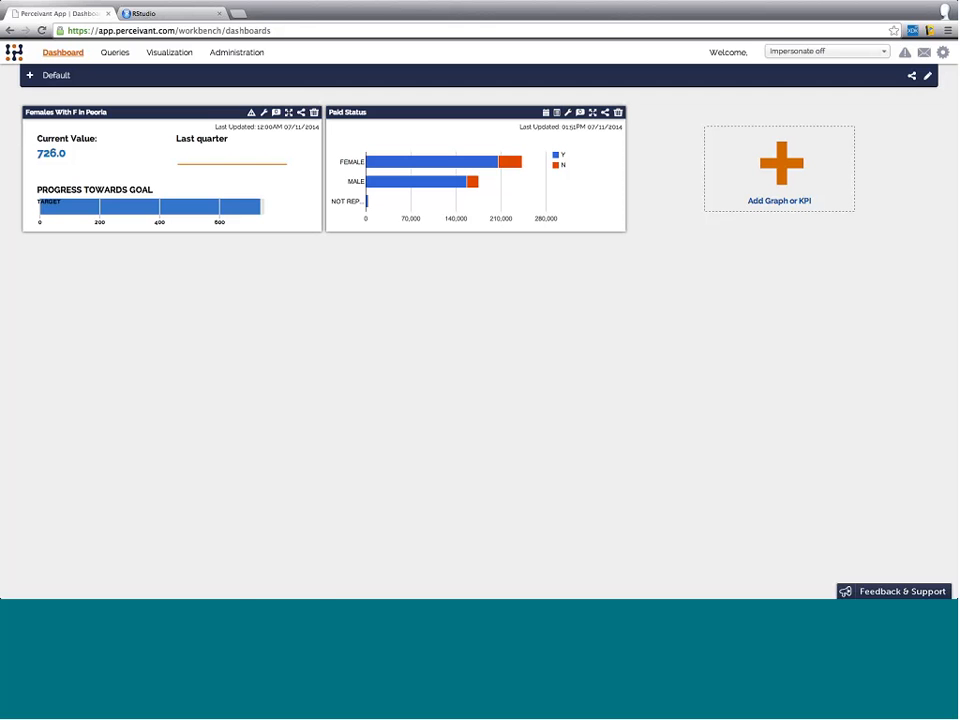
Leave the dashboard for Queries and start a Pivot Table query on the HigherEd source
click(114, 52)
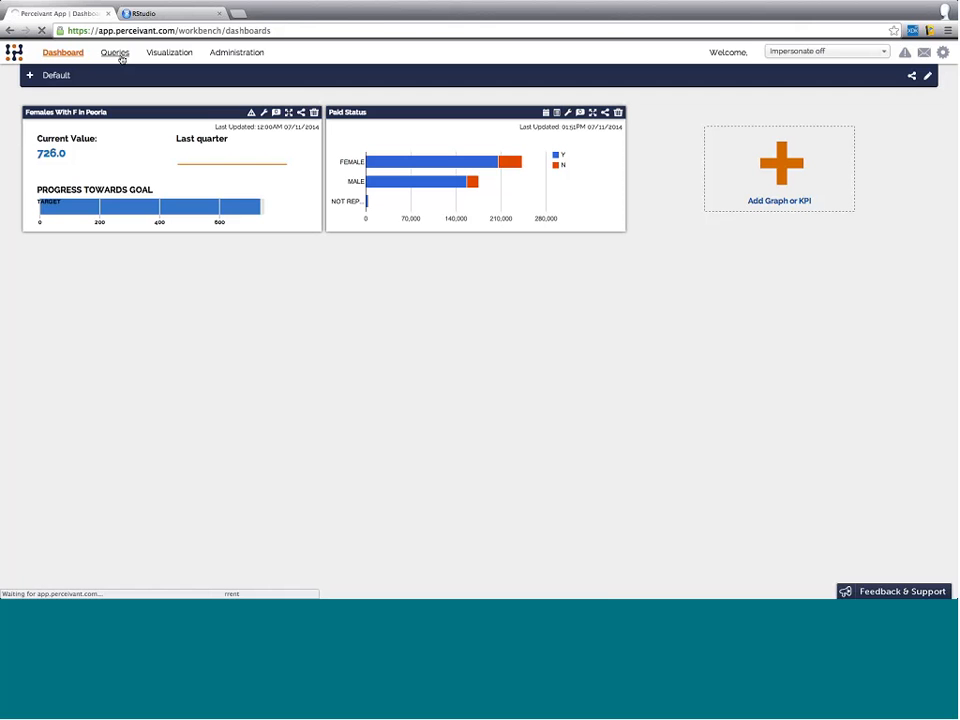
click(116, 52)
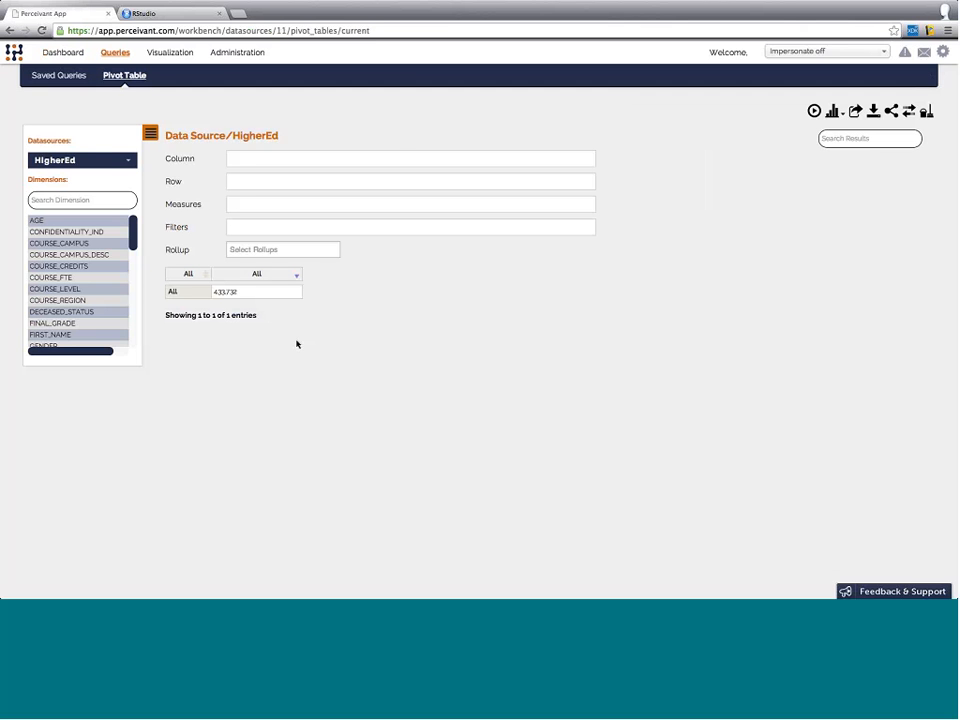
mouse_move(420, 22)
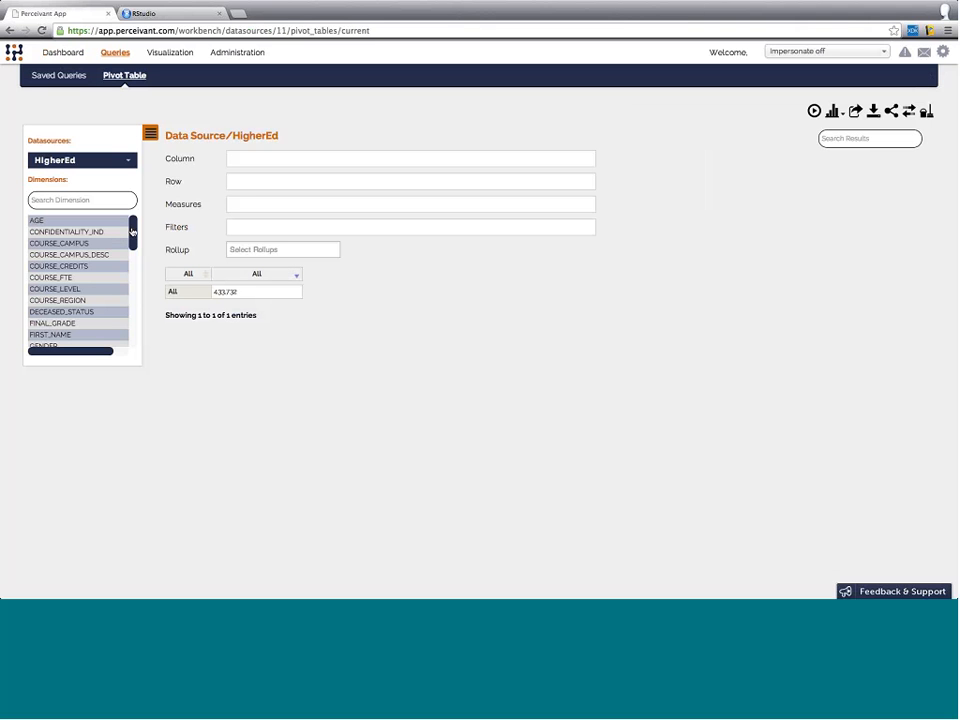
mouse_move(36, 220)
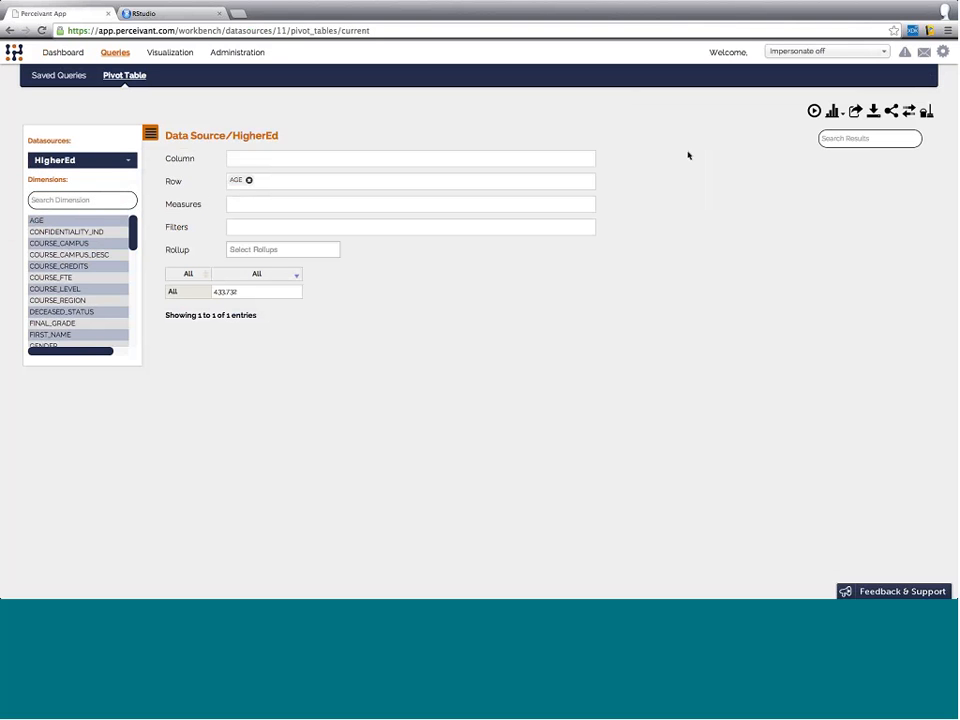
Run the AGE query, then bucket AGE into ranges of 5 years via its grouping options
click(814, 112)
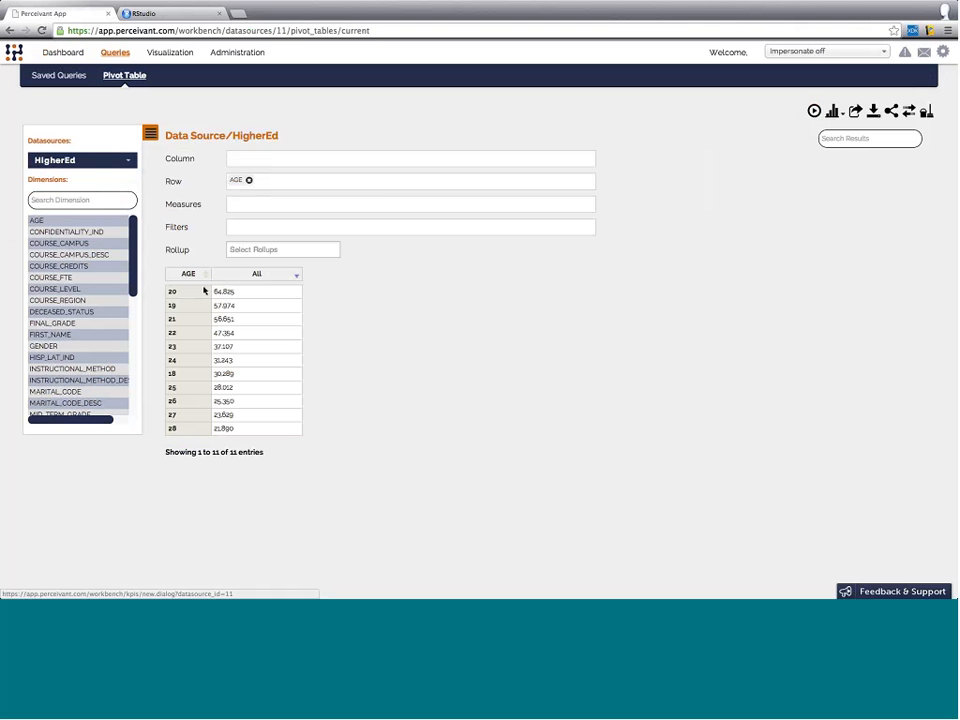
mouse_move(310, 240)
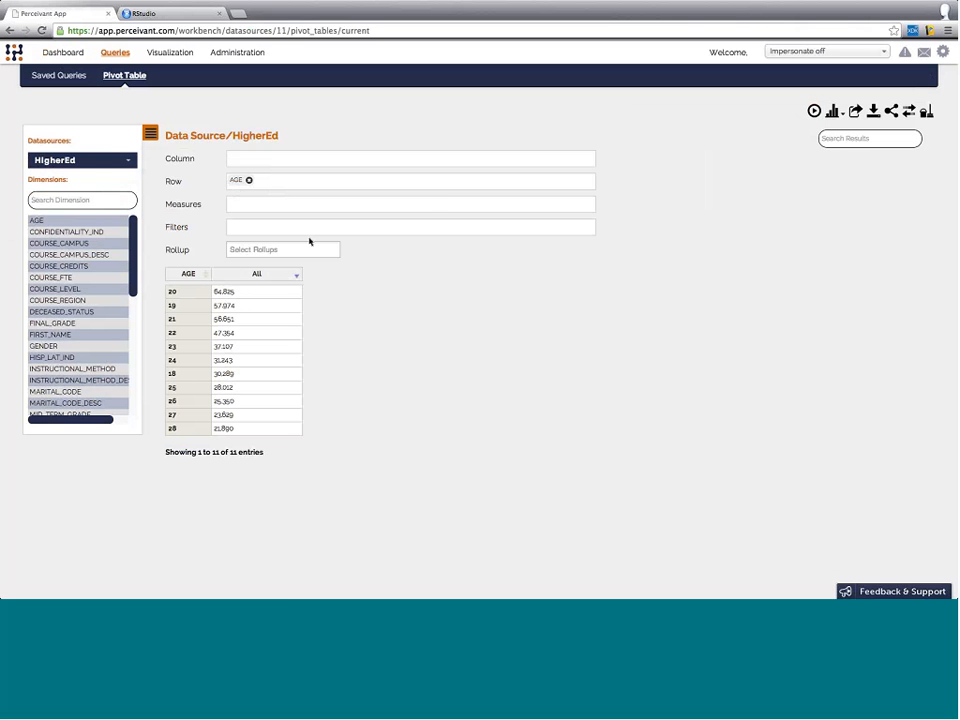
mouse_move(408, 258)
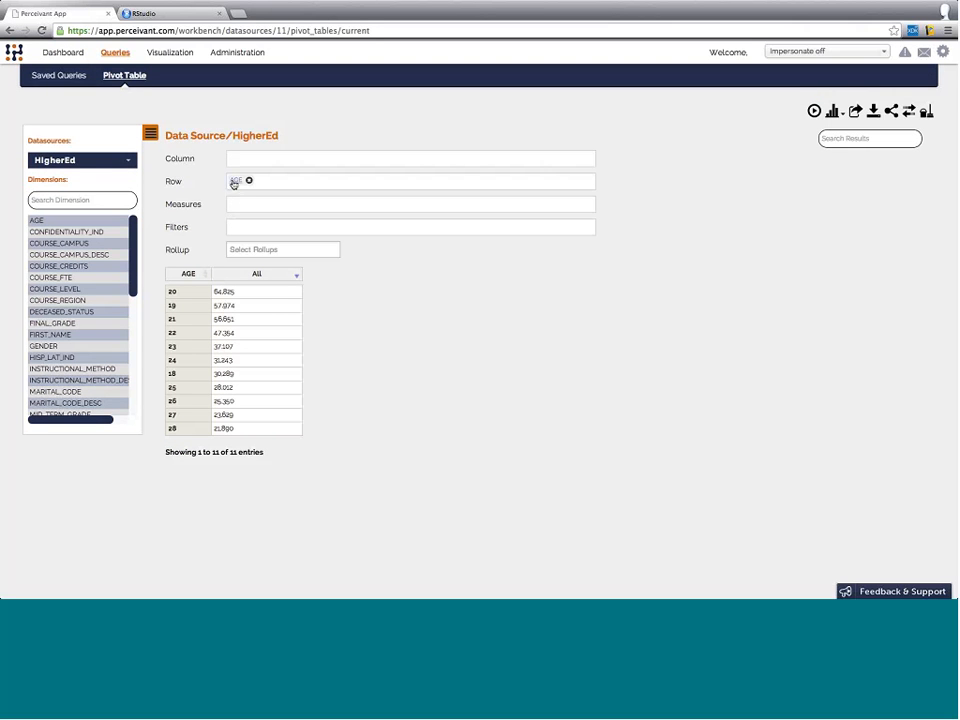
click(250, 180)
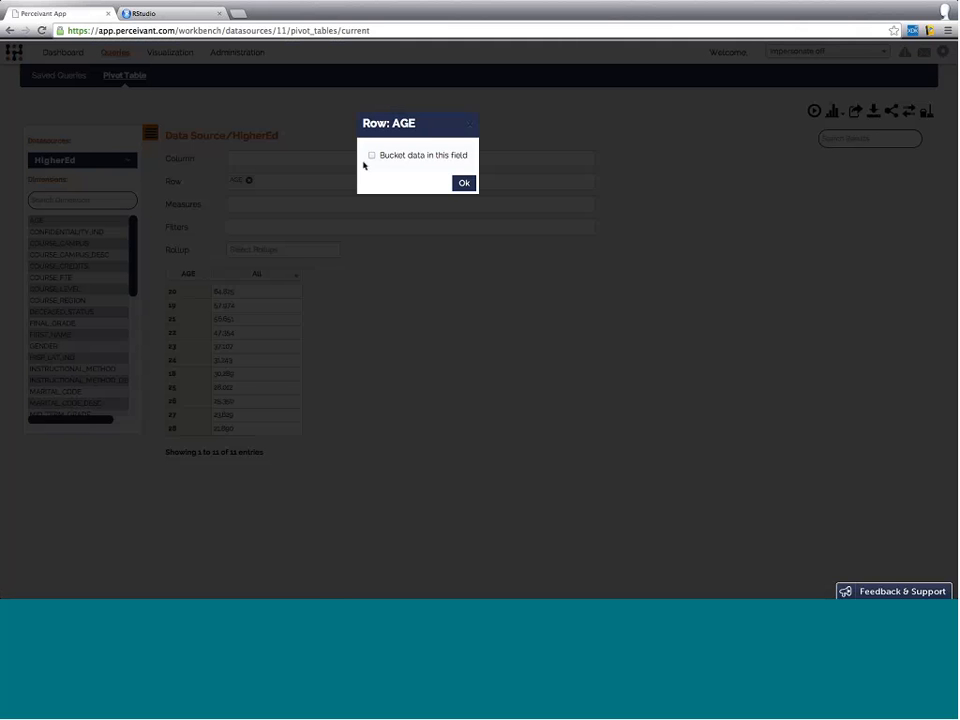
click(372, 156)
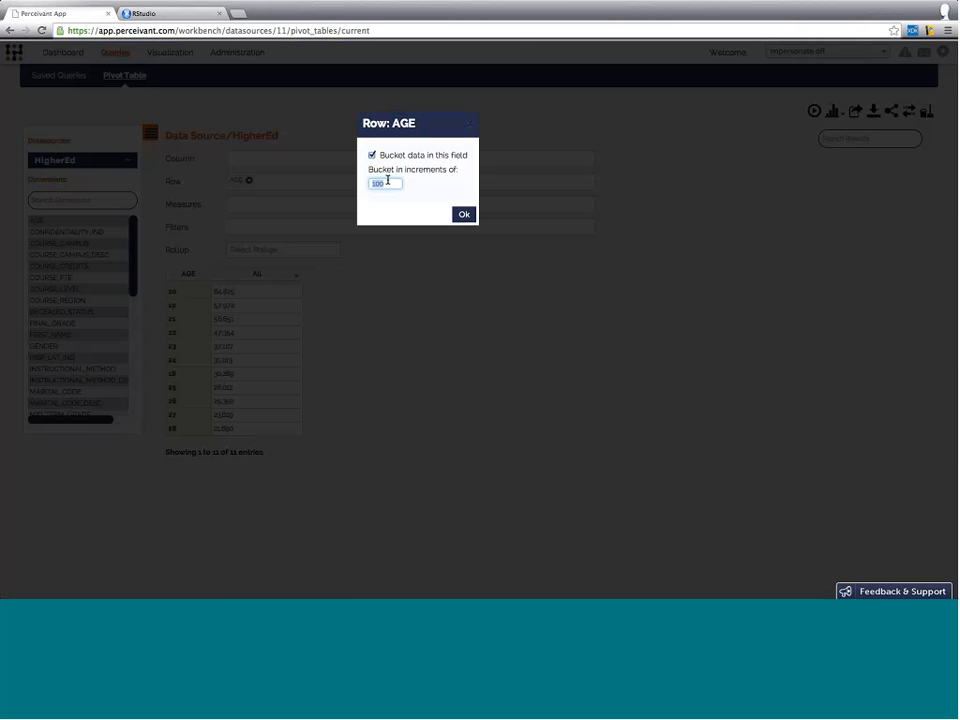
text(5)
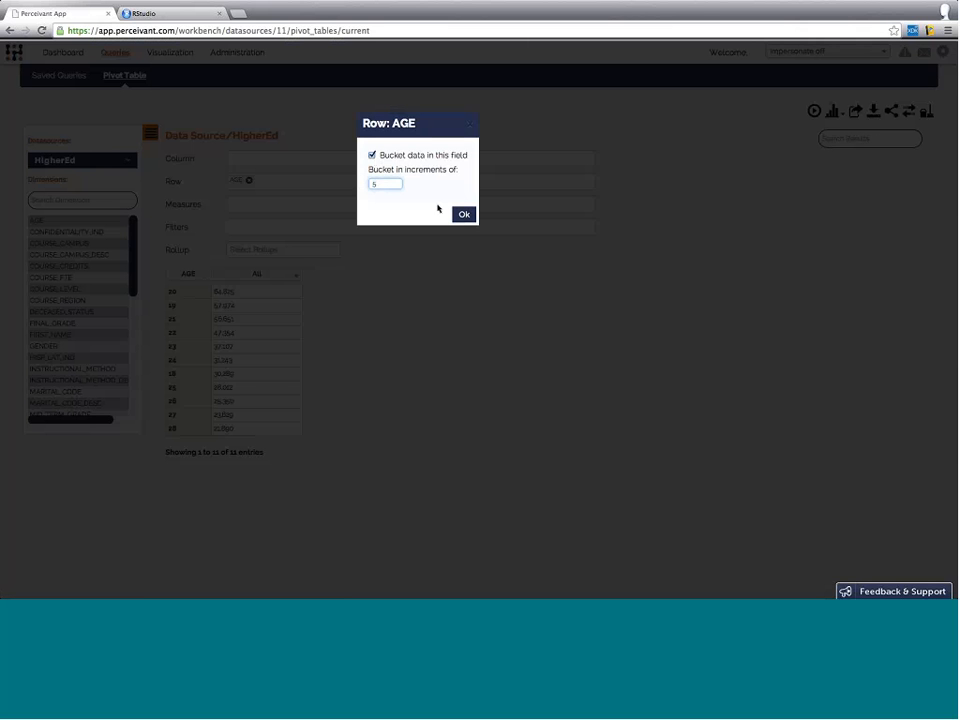
click(464, 212)
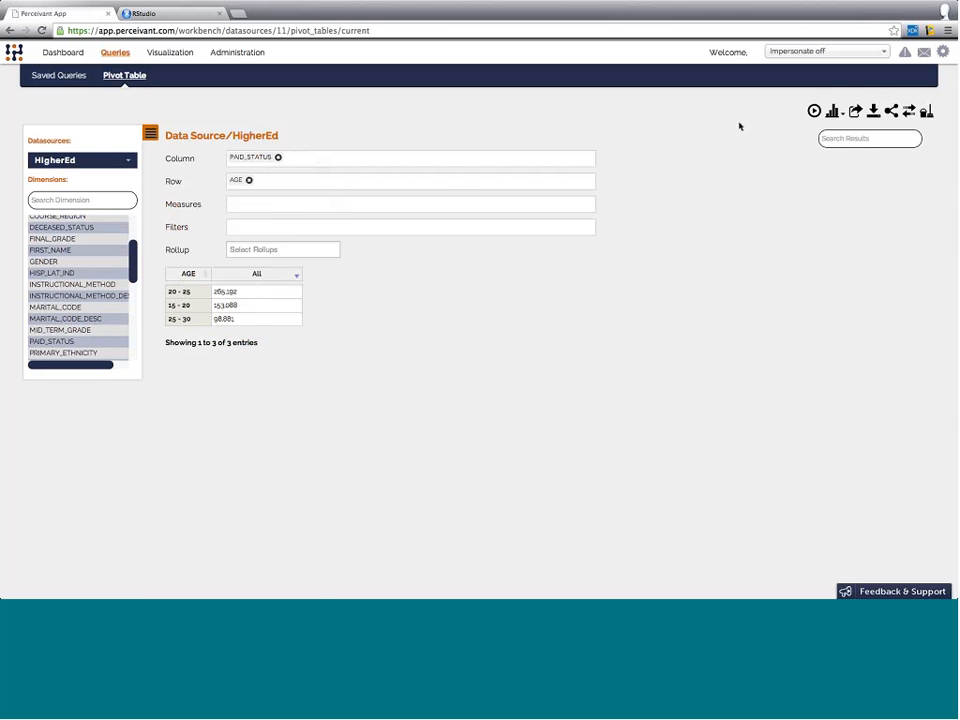
mouse_move(814, 110)
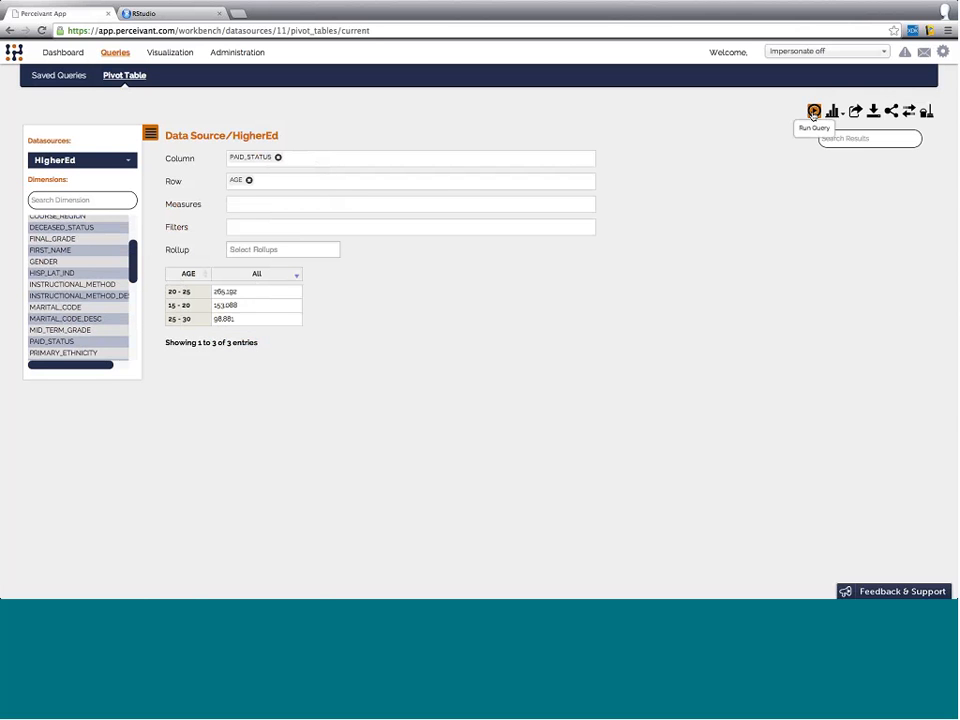
Rerun the query so each 5-year age range shows separate N and Y PAID_STATUS counts
click(814, 112)
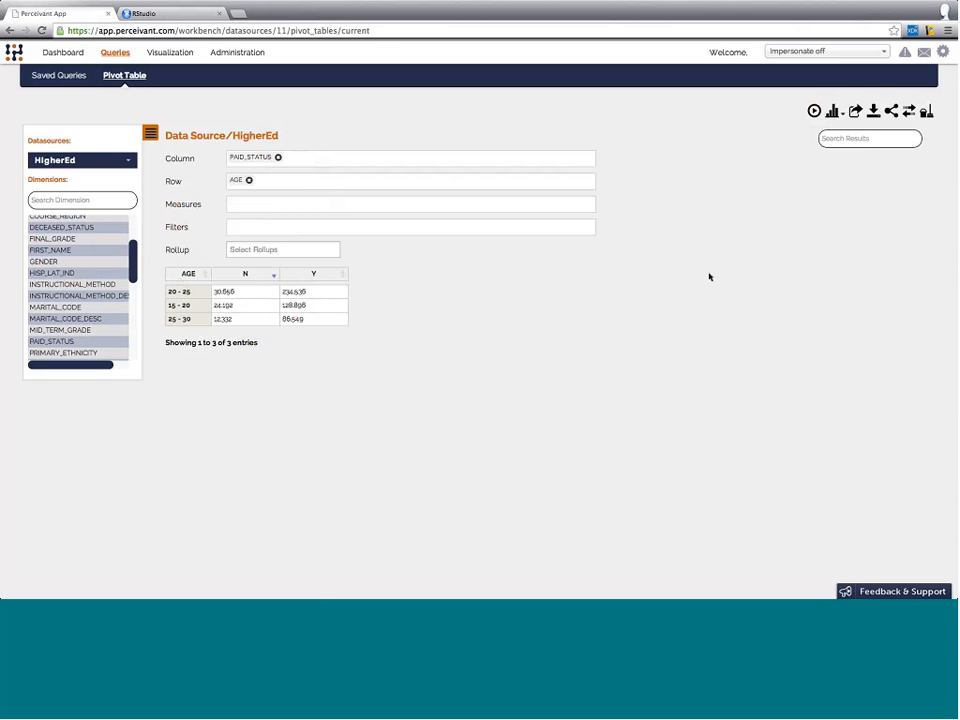
mouse_move(444, 310)
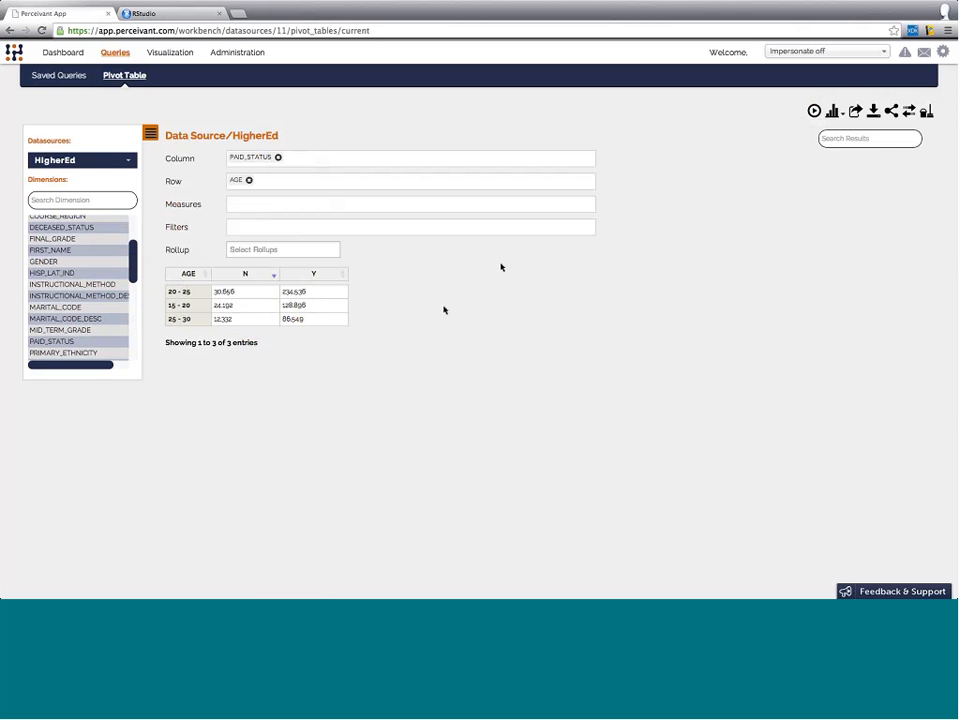
click(832, 112)
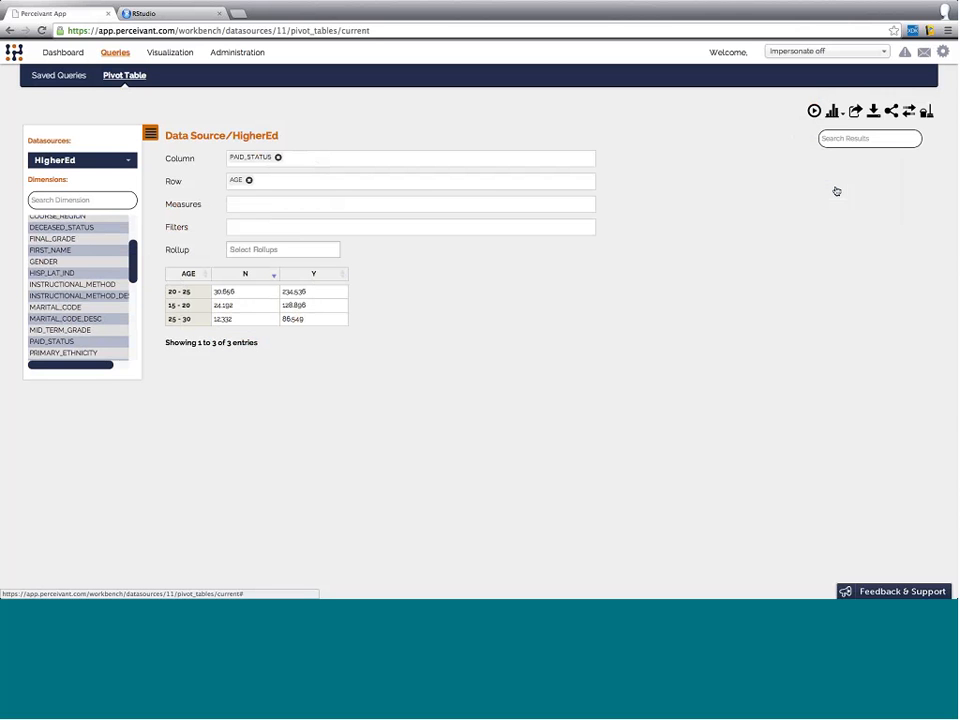
Chart the results as a stacked bar graph and name it 'Paid by Age'
click(824, 112)
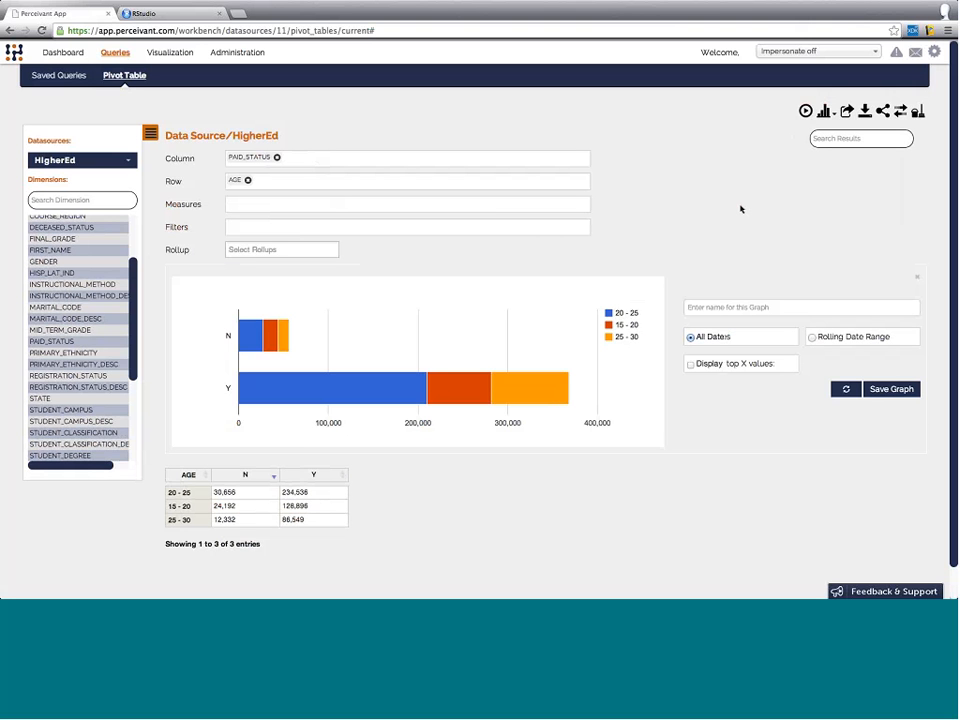
mouse_move(294, 418)
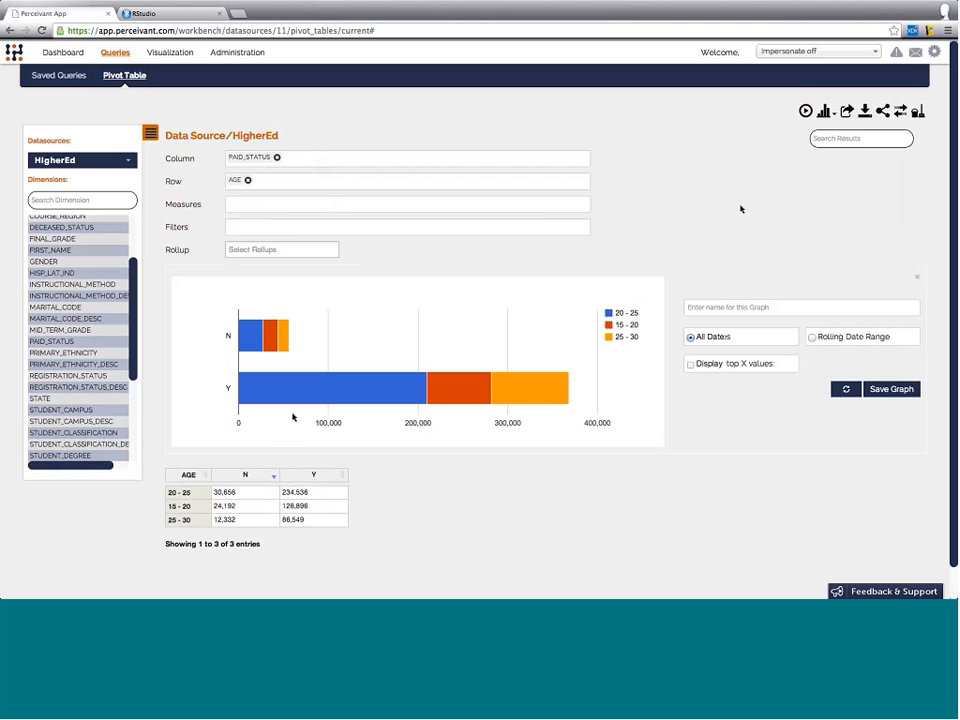
mouse_move(504, 382)
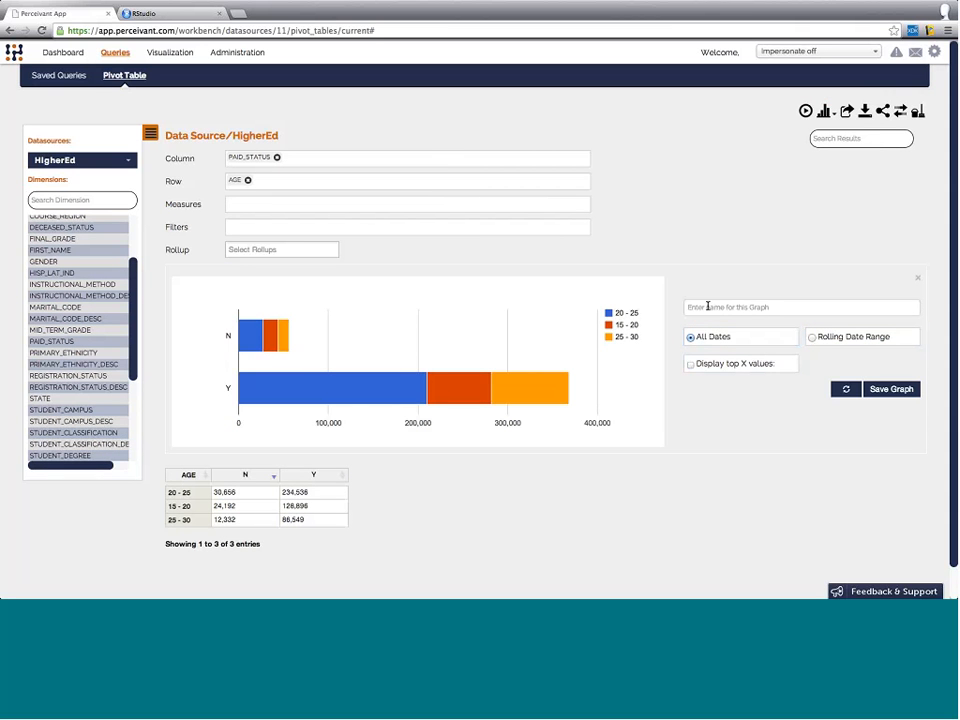
click(800, 308)
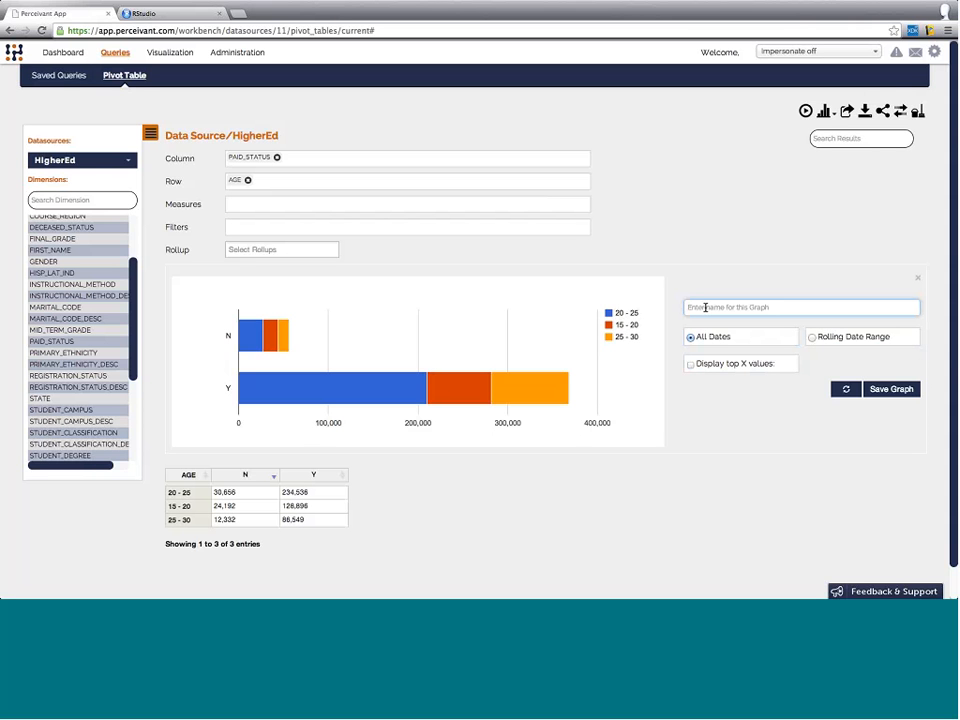
text(Paid)
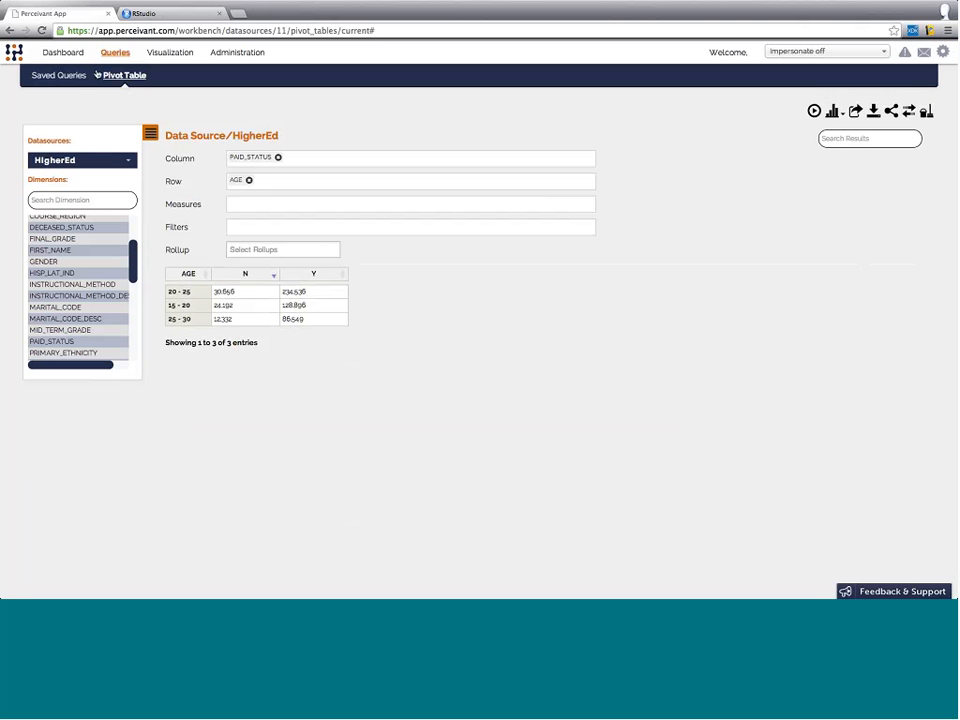
Back on the dashboard, add the saved 'Paid by Age' graph from the Graphs list and save changes
click(64, 52)
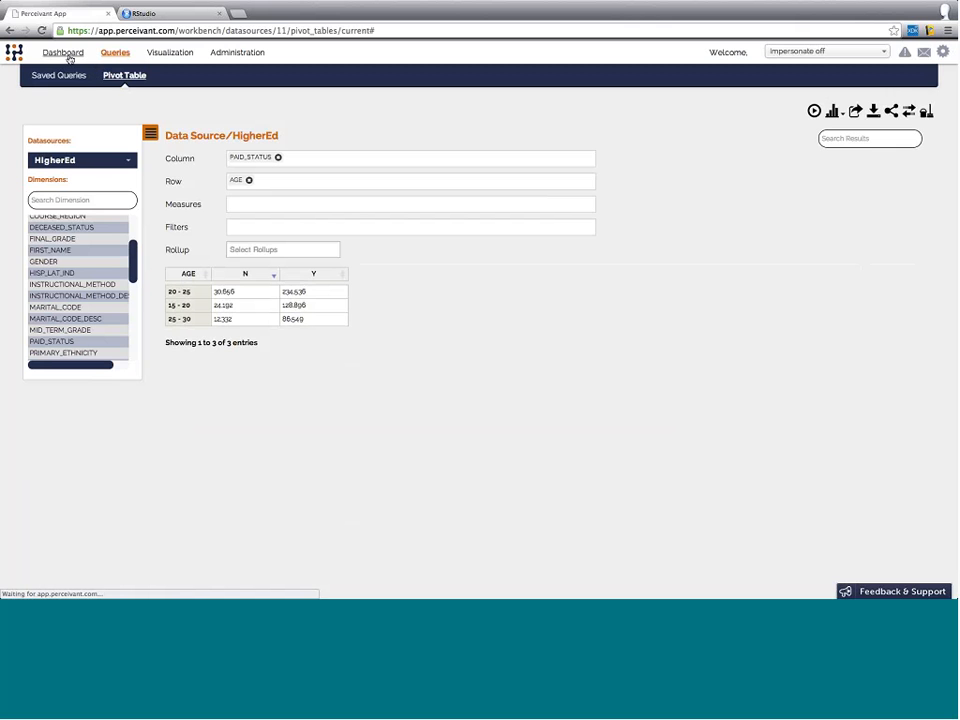
click(62, 52)
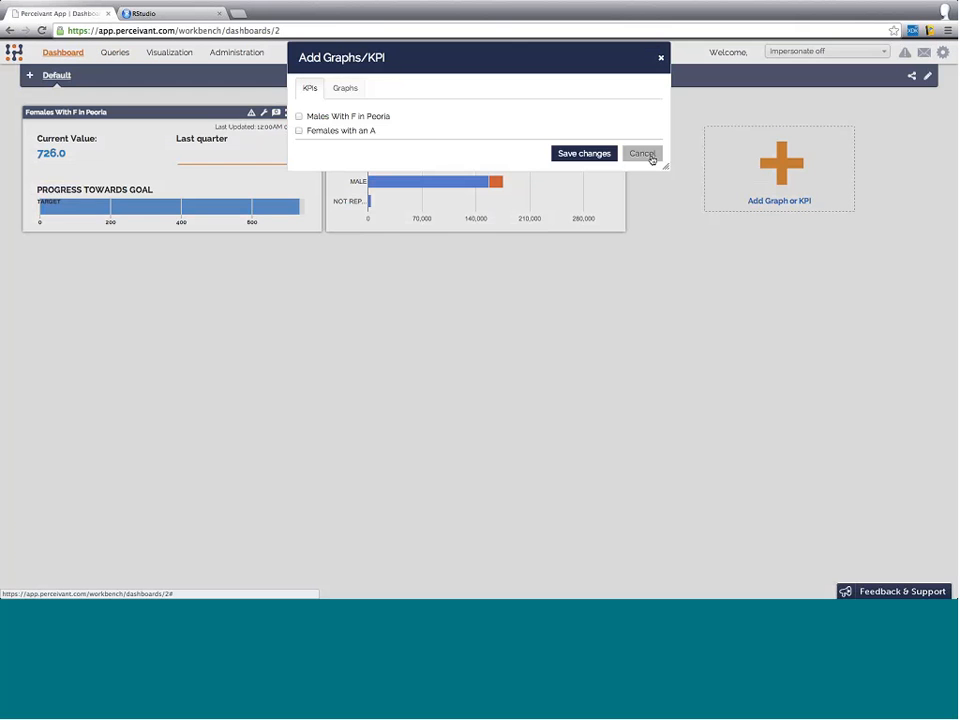
click(344, 88)
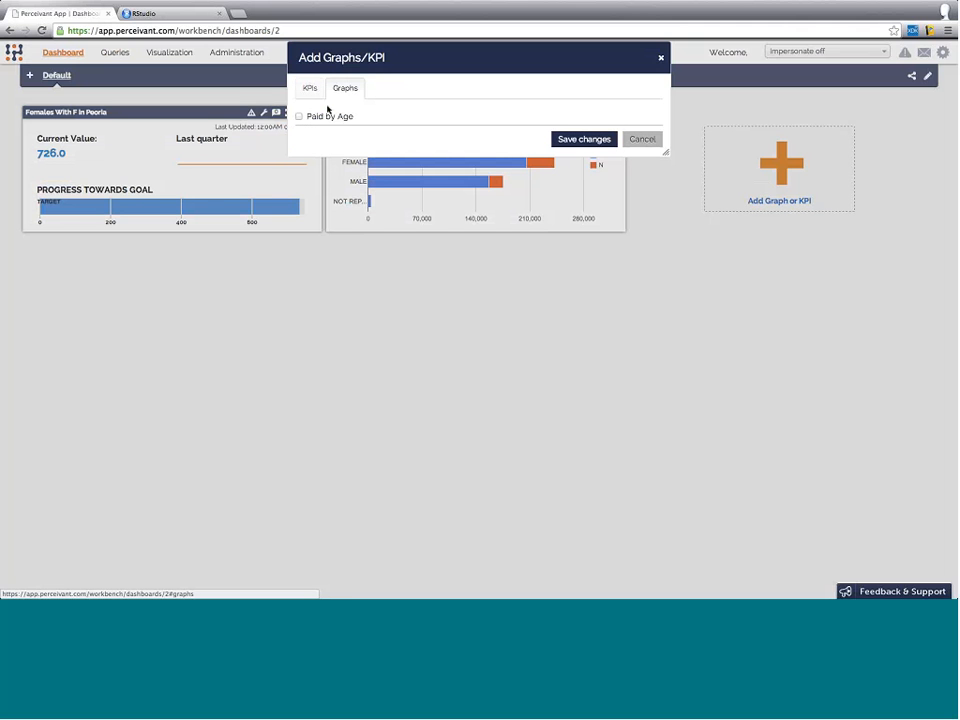
click(584, 140)
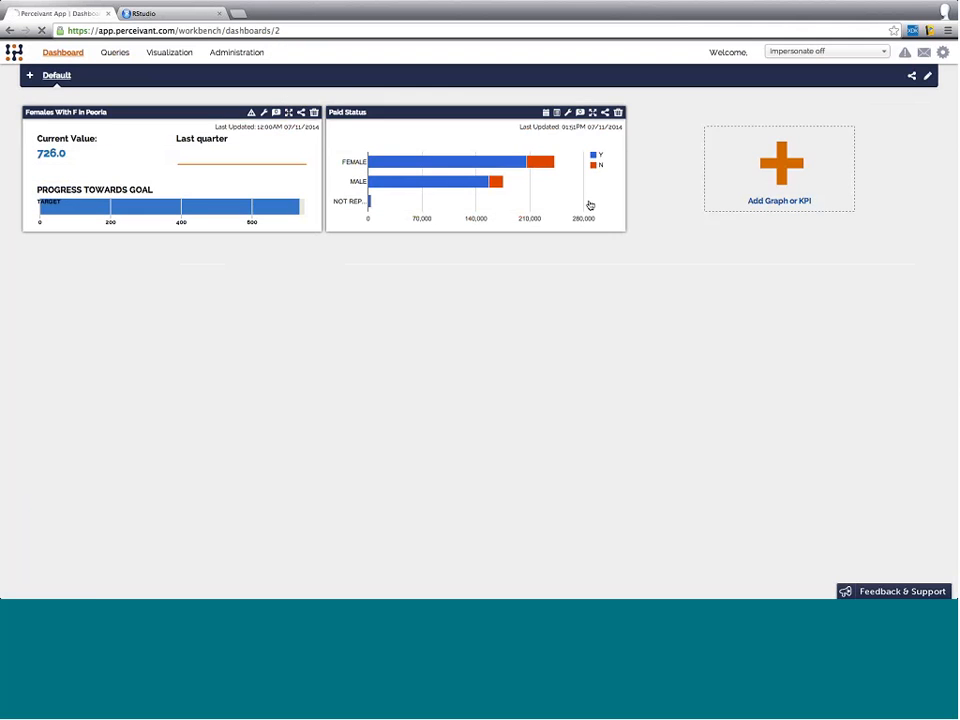
click(780, 162)
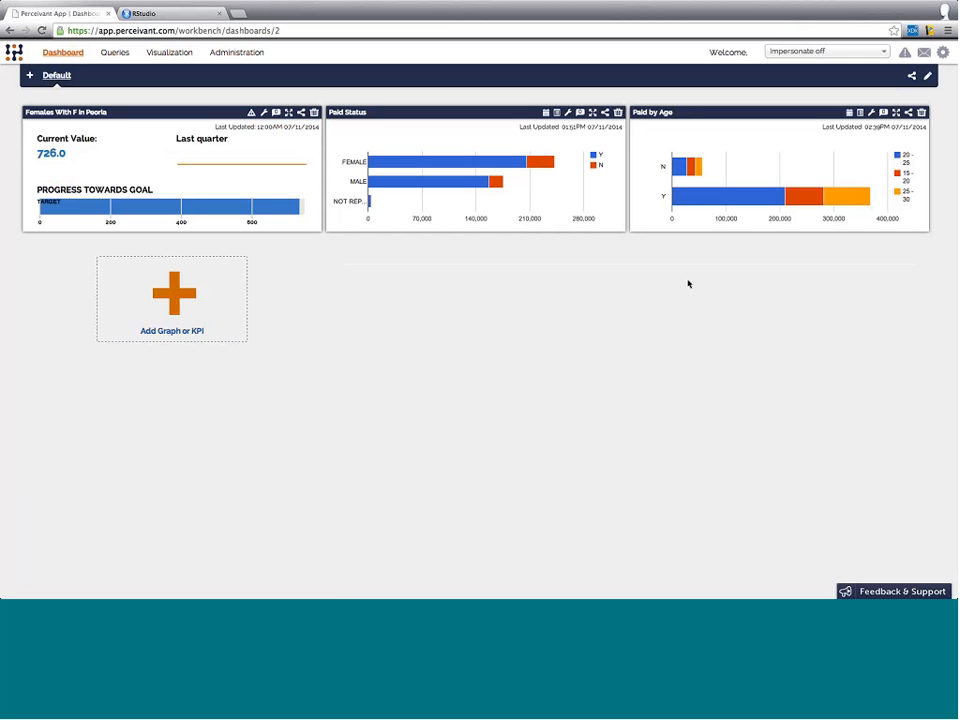
mouse_move(768, 168)
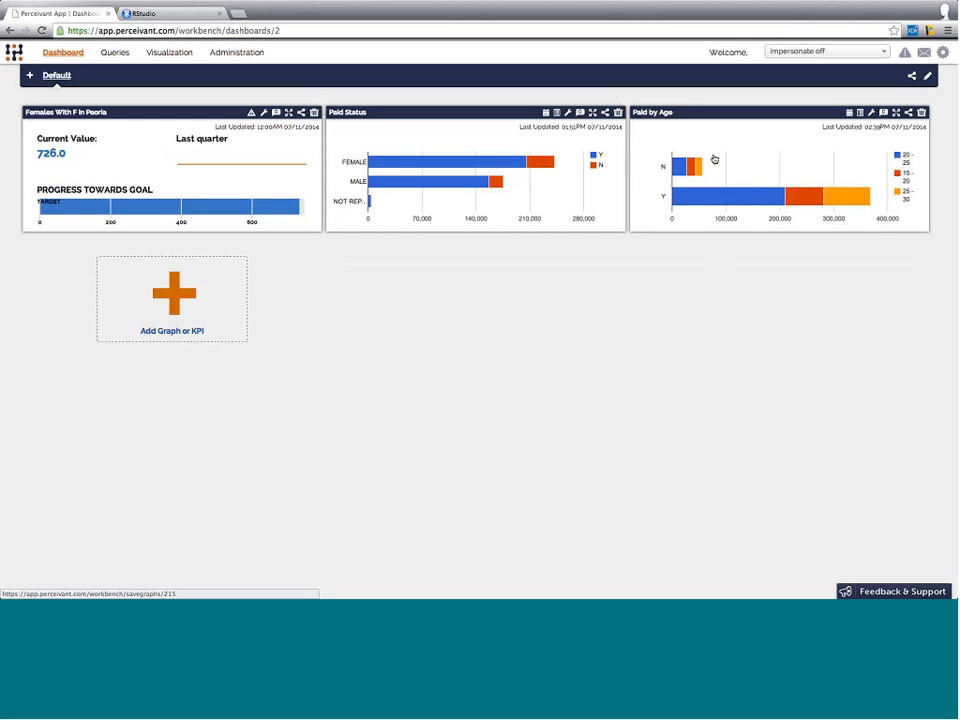
mouse_move(782, 154)
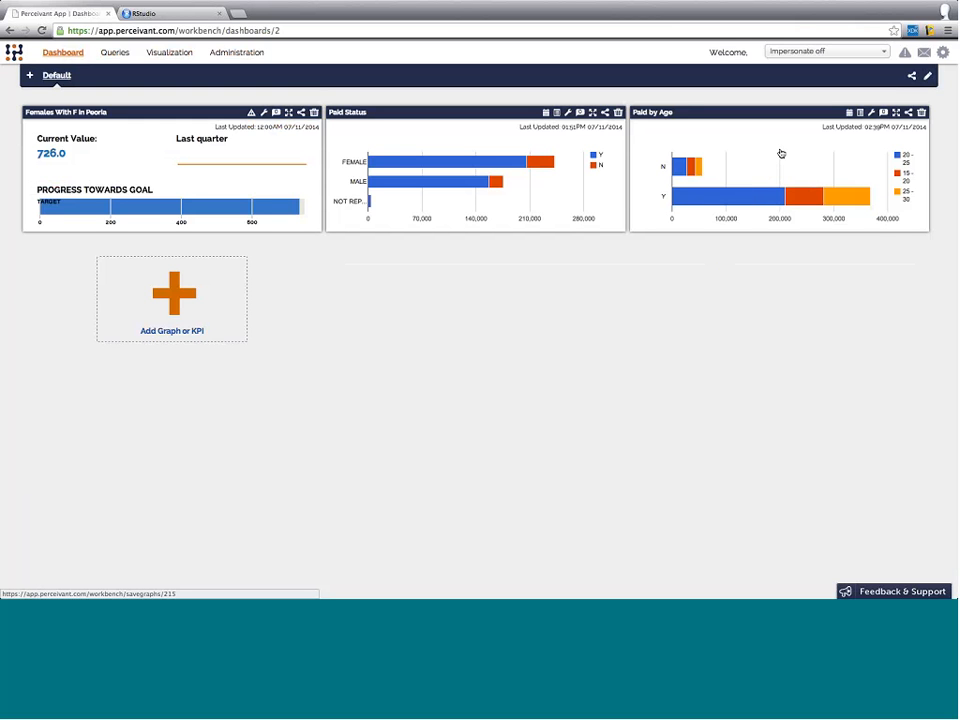
mouse_move(720, 180)
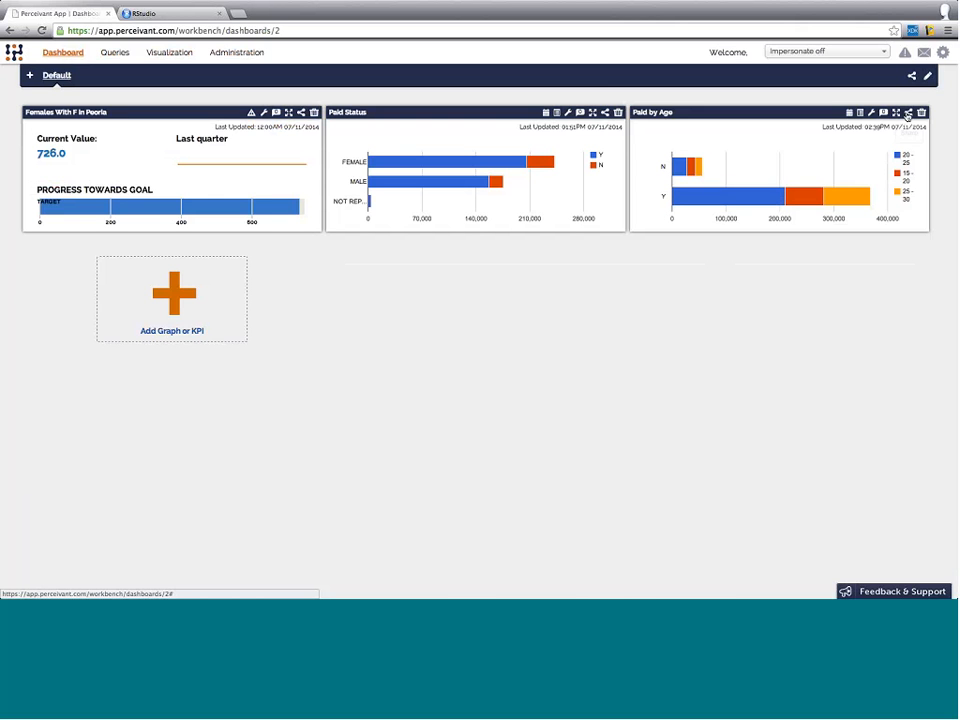
click(908, 112)
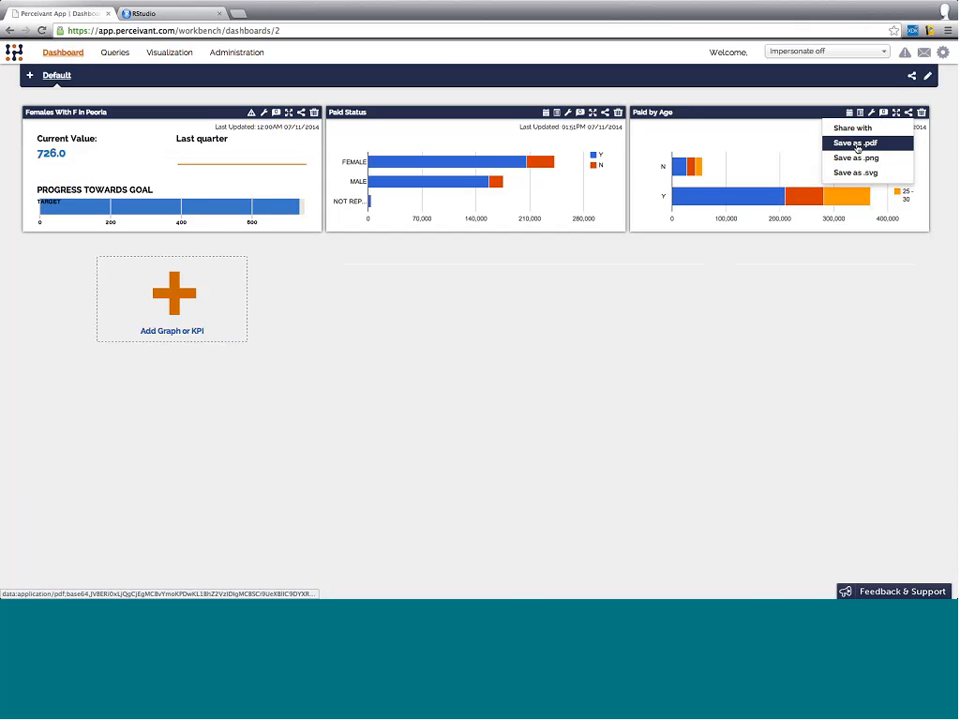
mouse_move(852, 128)
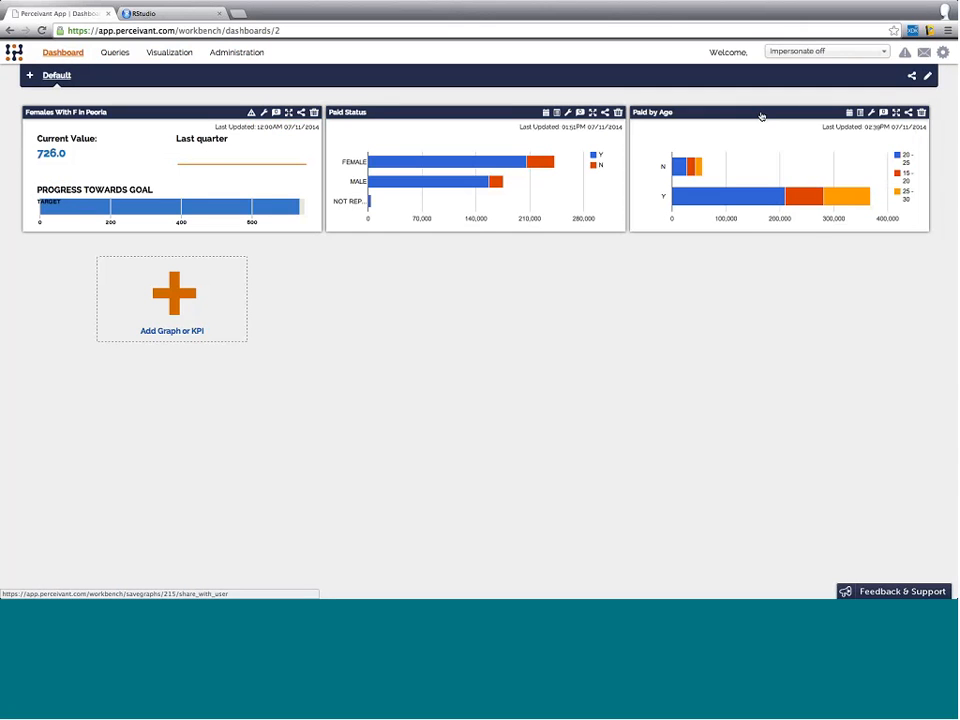
Open the Paid by Age graph's own page showing its bars and age-range table
click(896, 112)
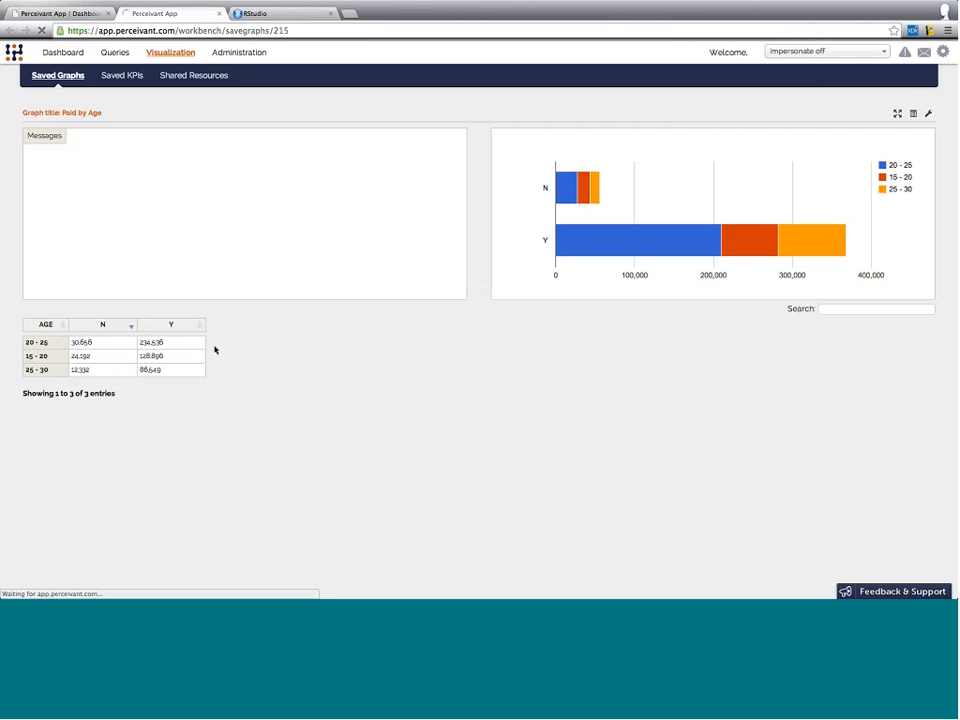
mouse_move(268, 338)
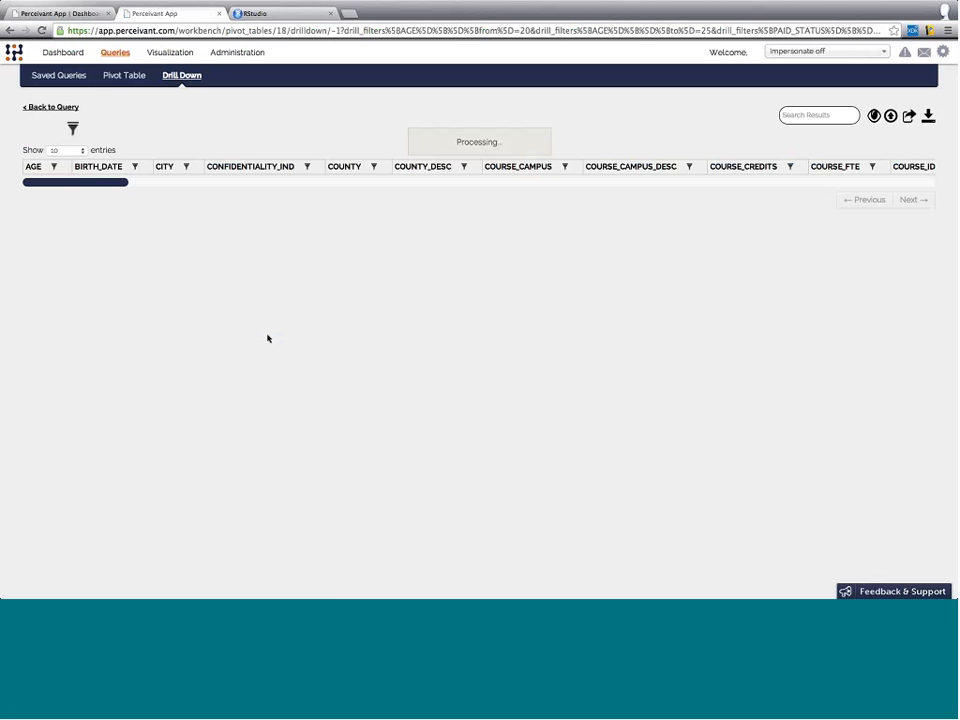
Review the drill-down records for ages 20-25 with paid status N, then switch to the RStudio tab
click(72, 128)
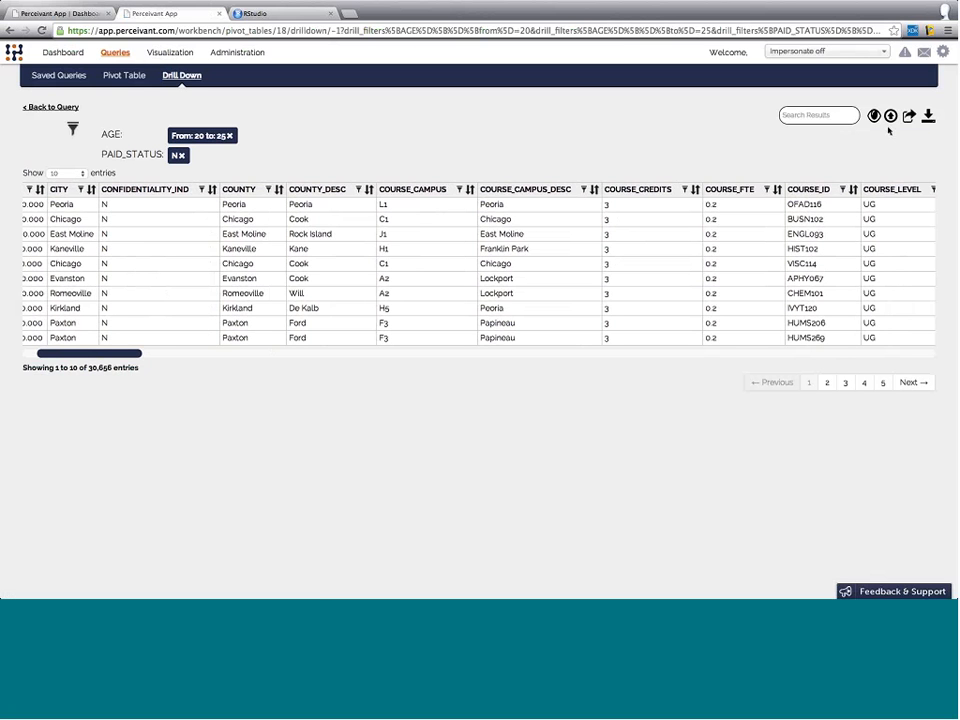
mouse_move(792, 140)
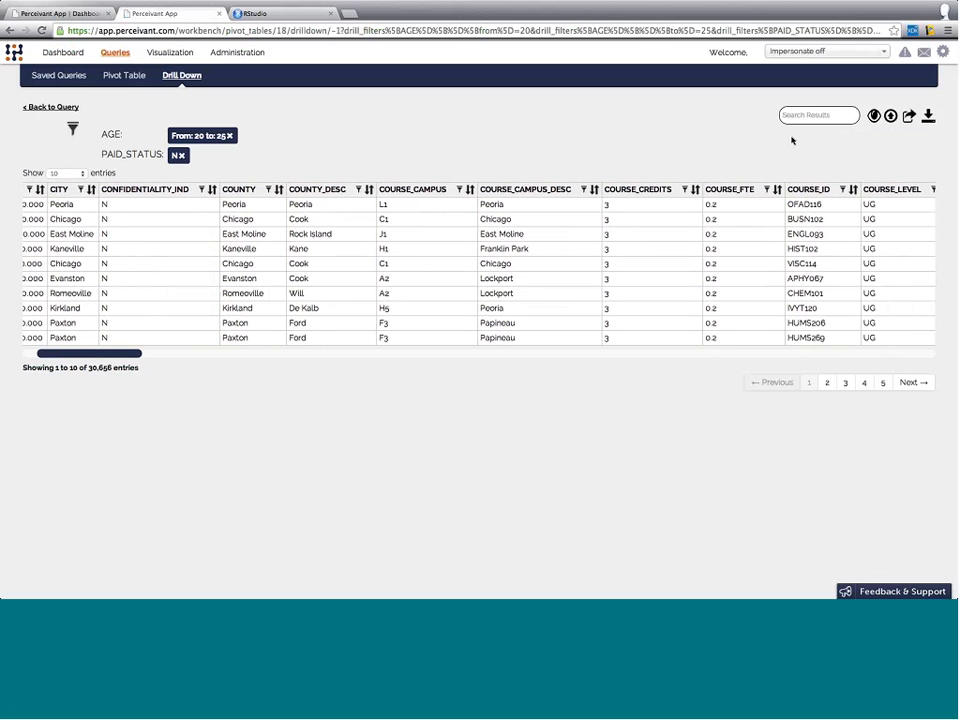
mouse_move(472, 132)
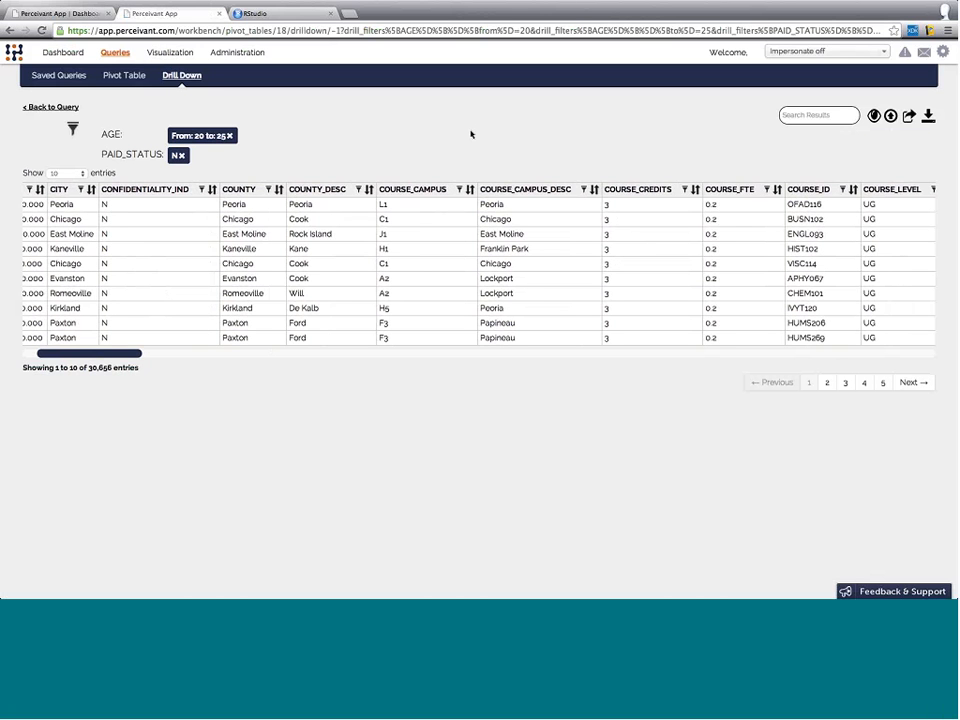
mouse_move(252, 164)
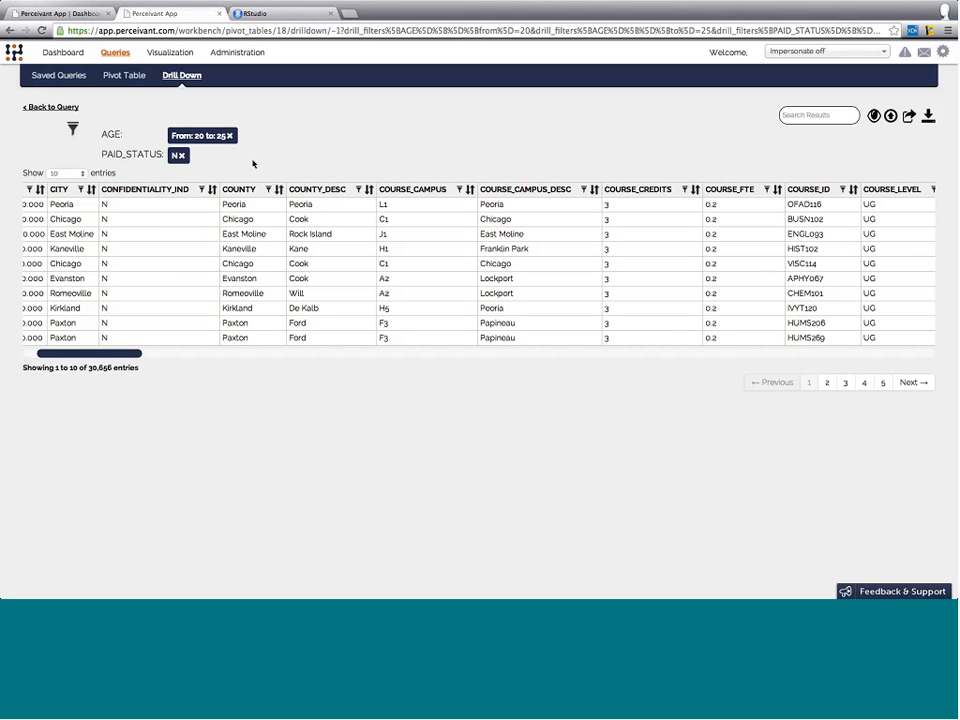
mouse_move(336, 130)
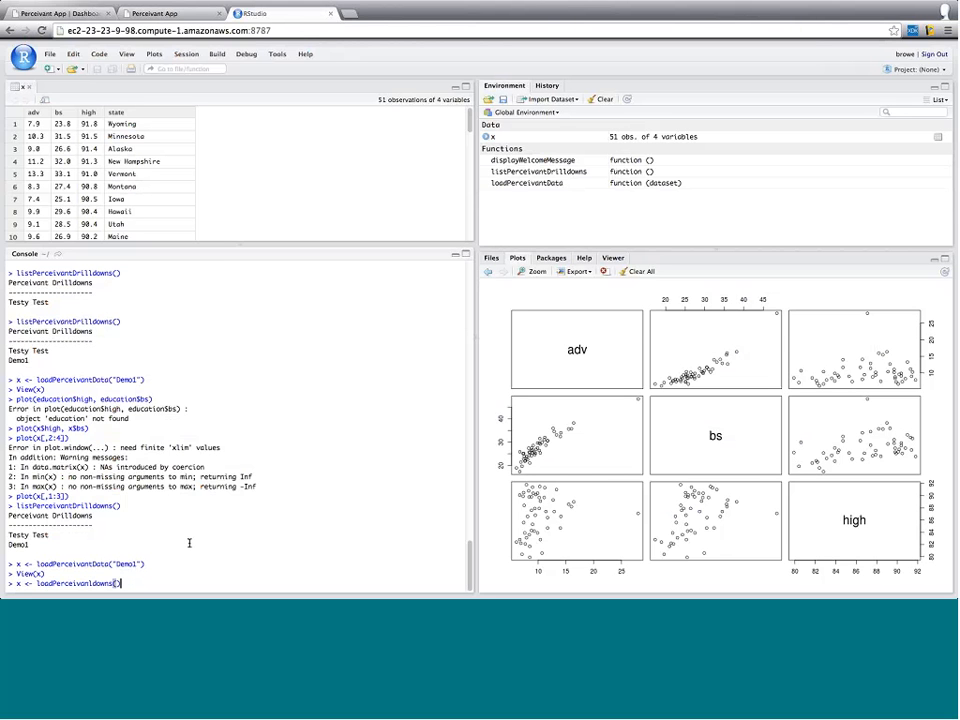
key(Return)
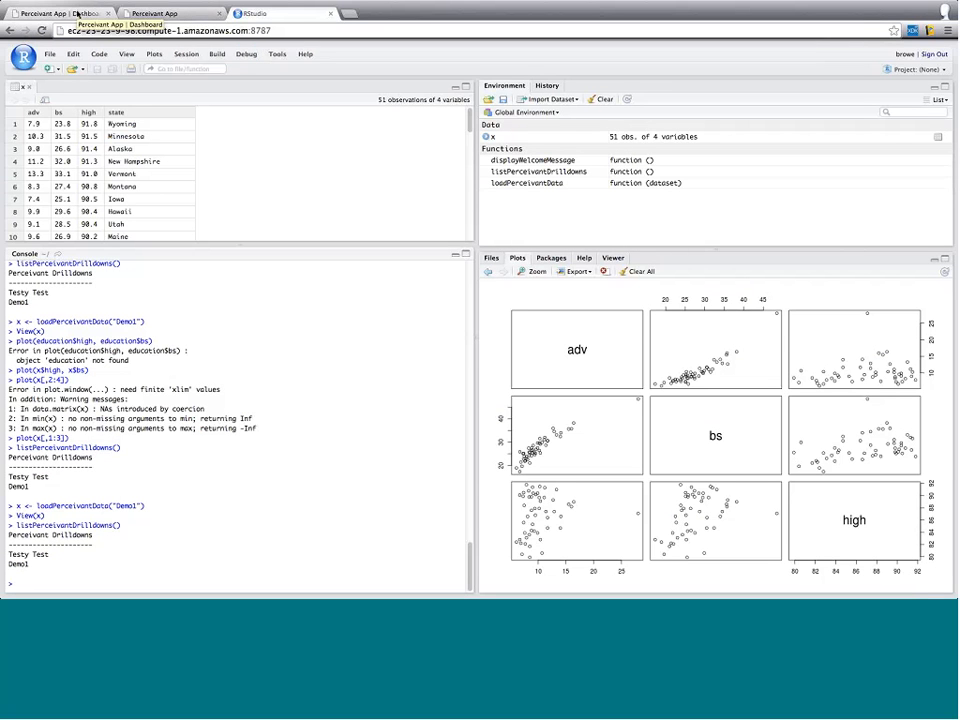
click(60, 12)
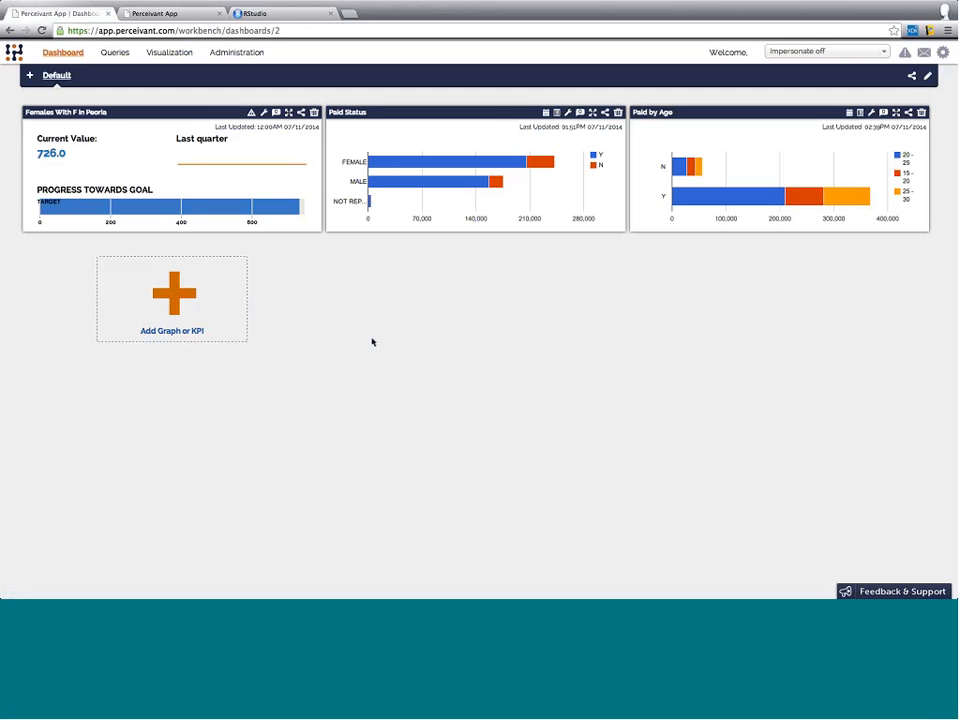
mouse_move(620, 288)
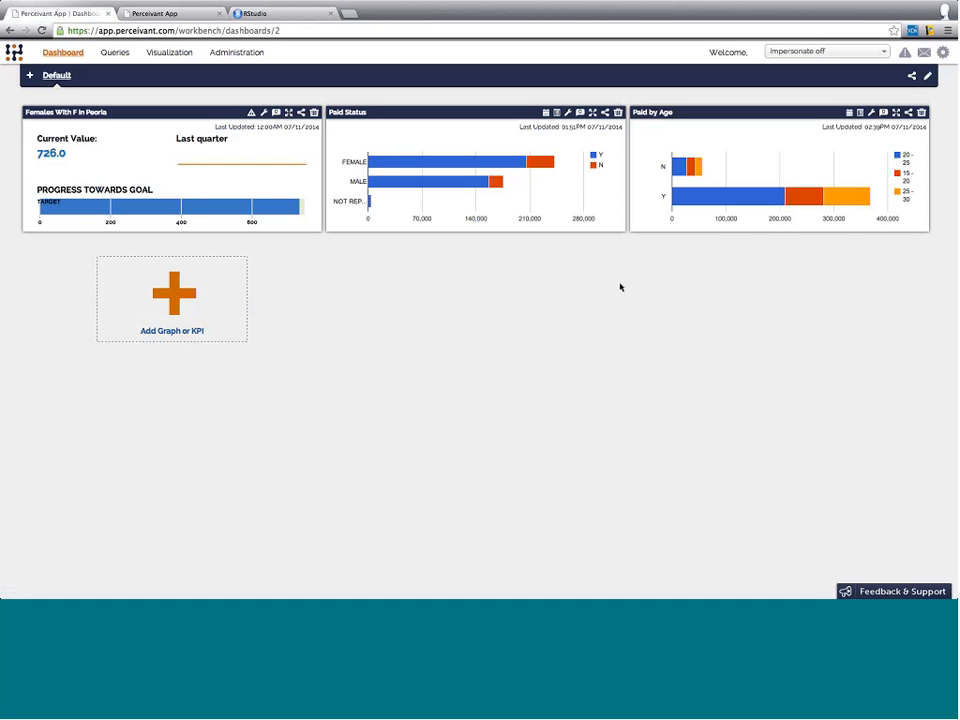
mouse_move(498, 308)
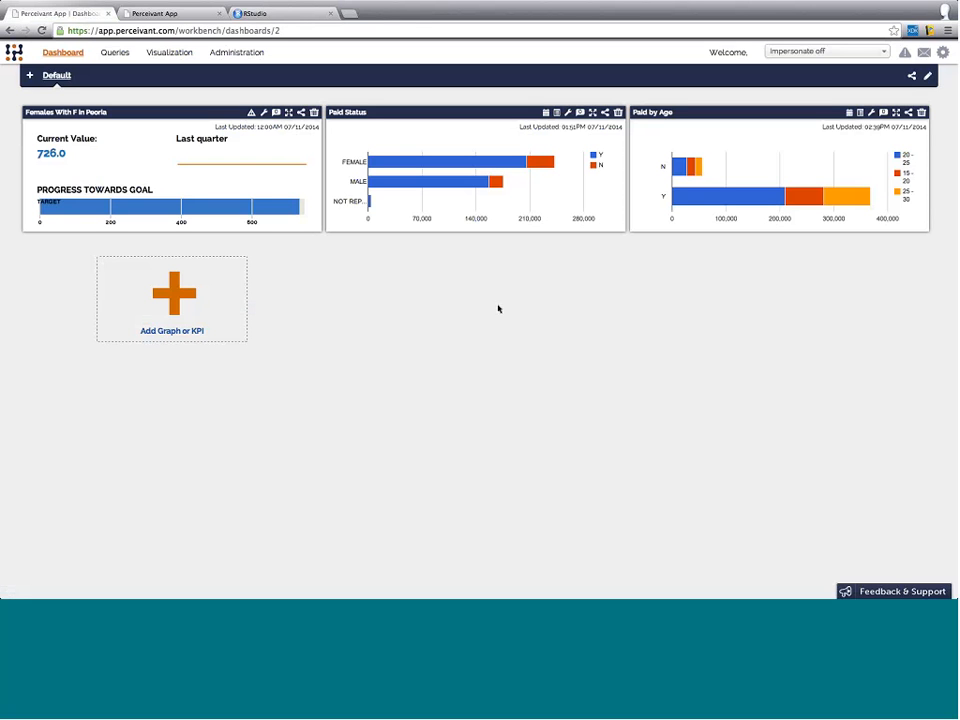
mouse_move(416, 296)
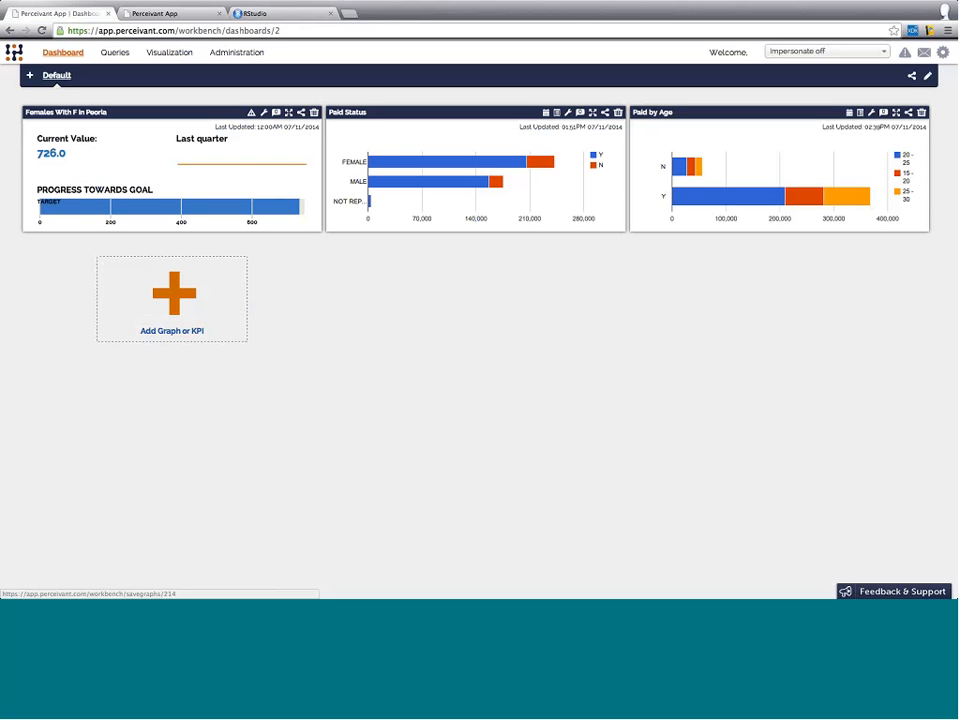
mouse_move(416, 336)
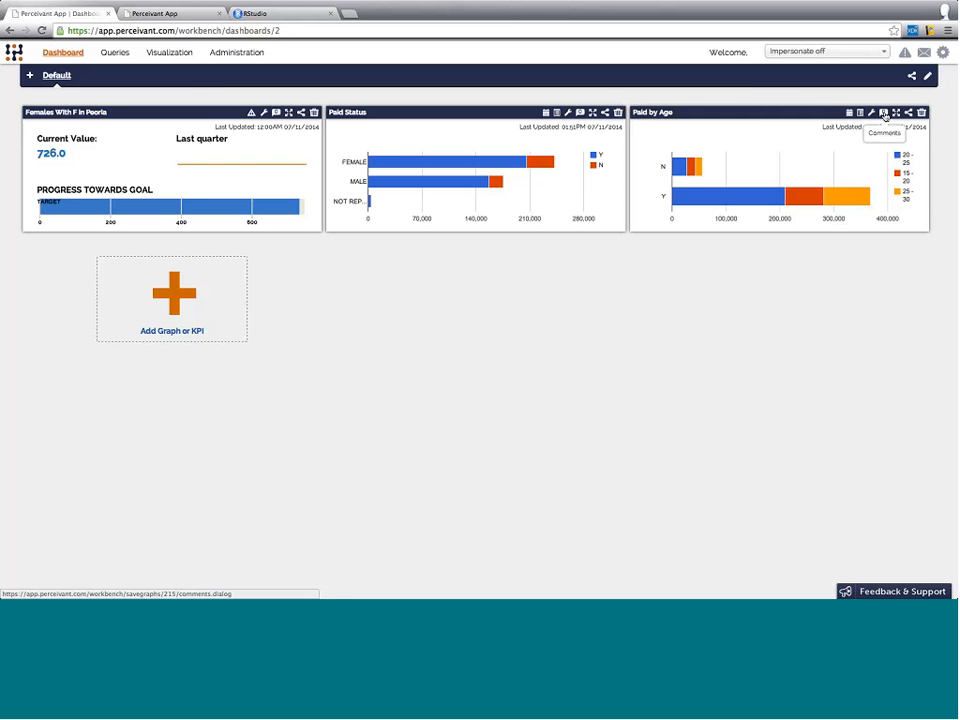
click(884, 112)
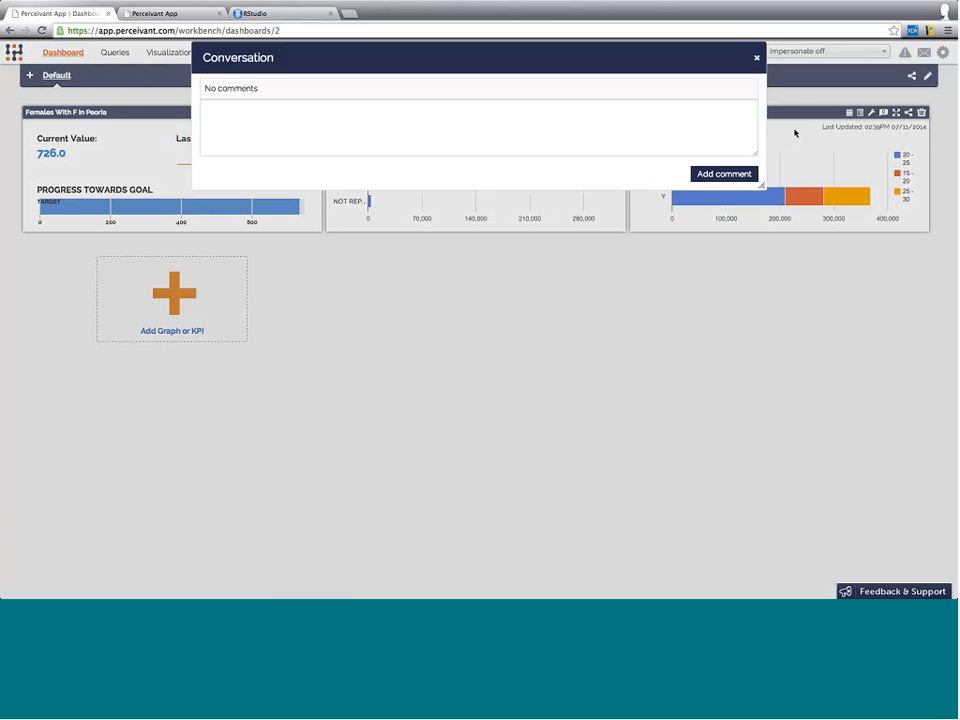
click(756, 56)
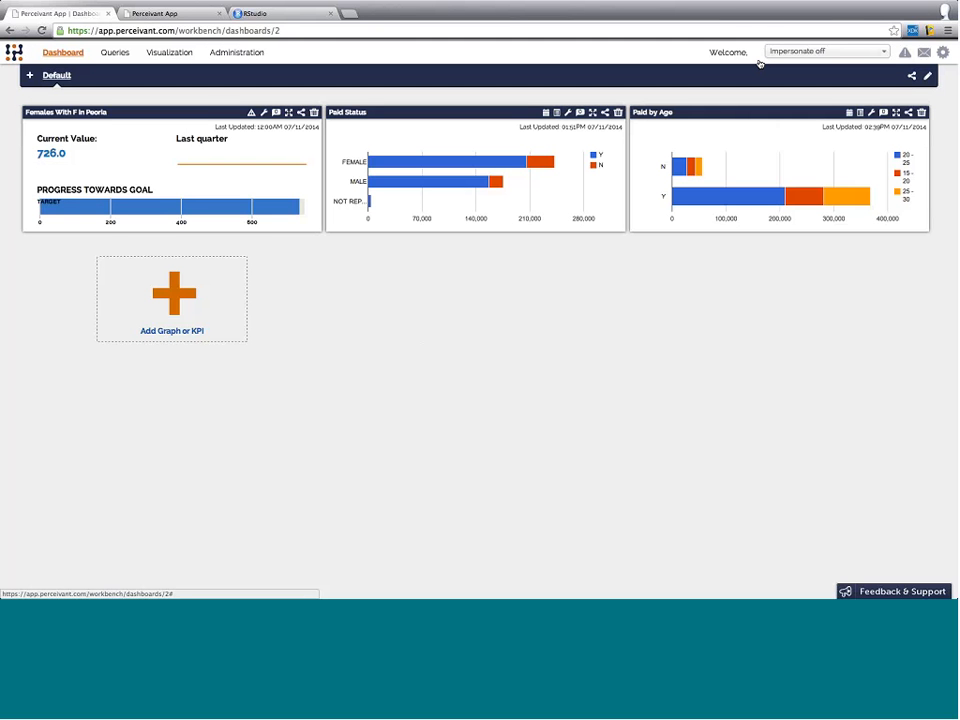